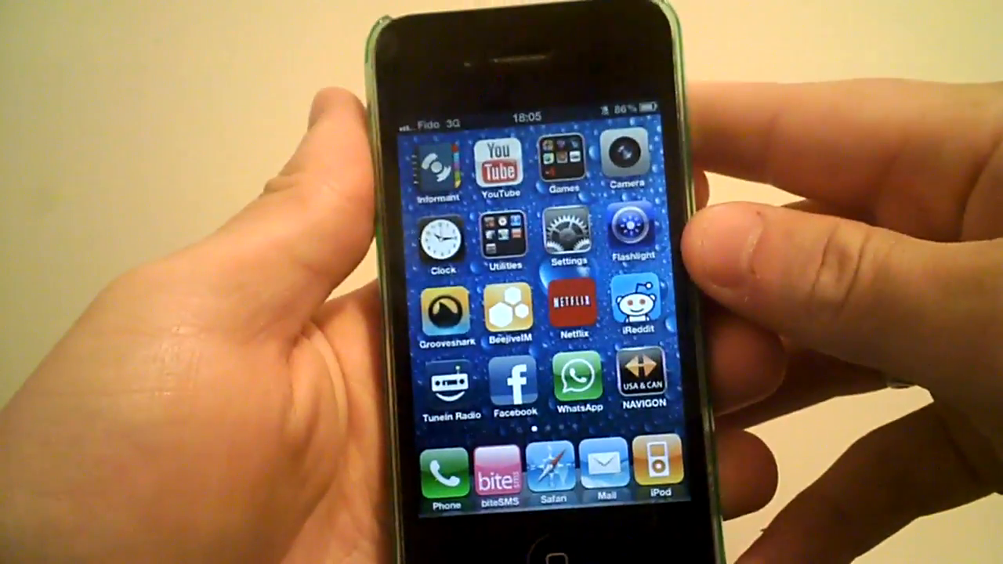
# Step: Swipe across the home screen pages to reach Photos and its camera roll
pyautogui.hscroll(-3)
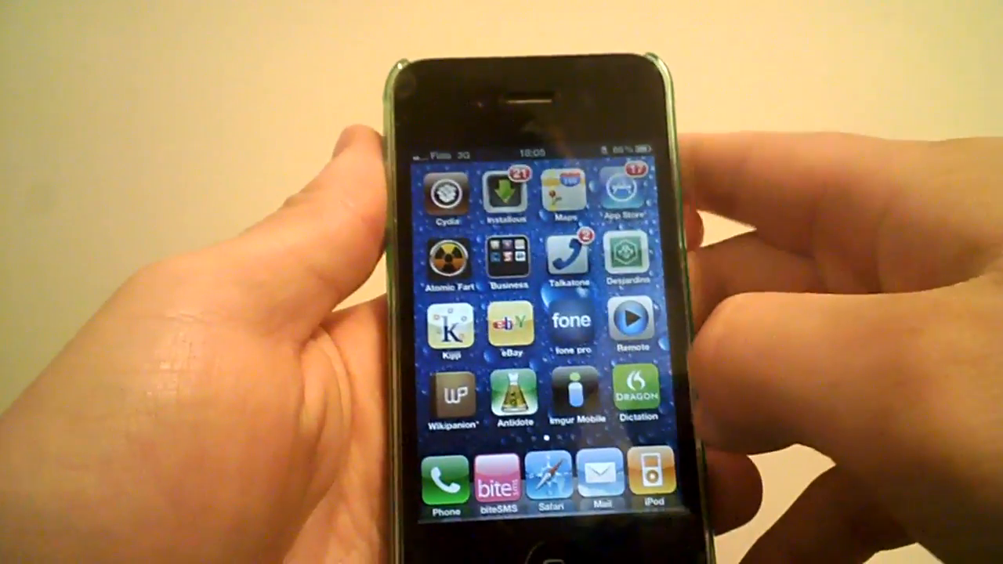
pyautogui.hscroll(-3)
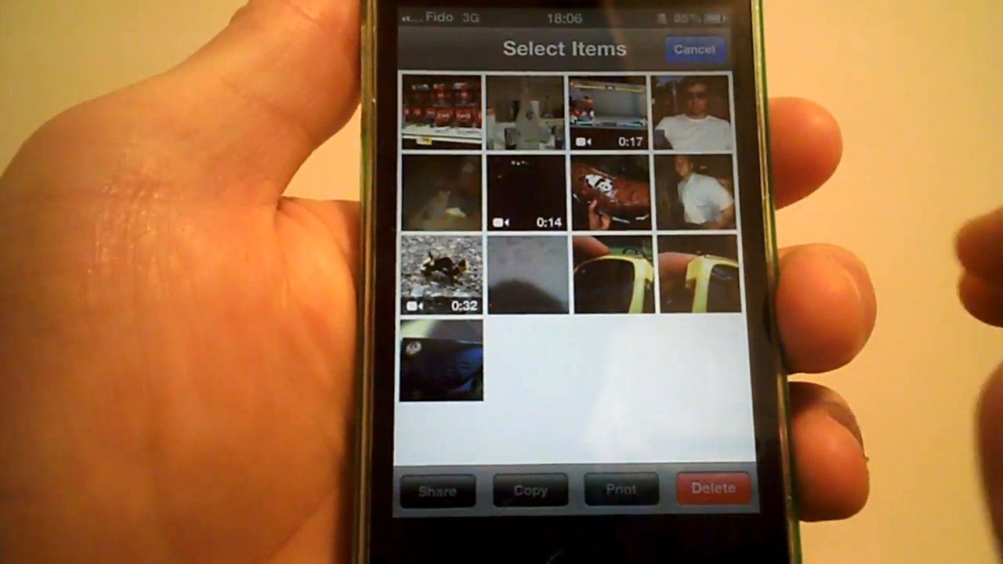
# Step: Select the yellow sunglasses photos and bring up the Share options
pyautogui.click(619, 274)
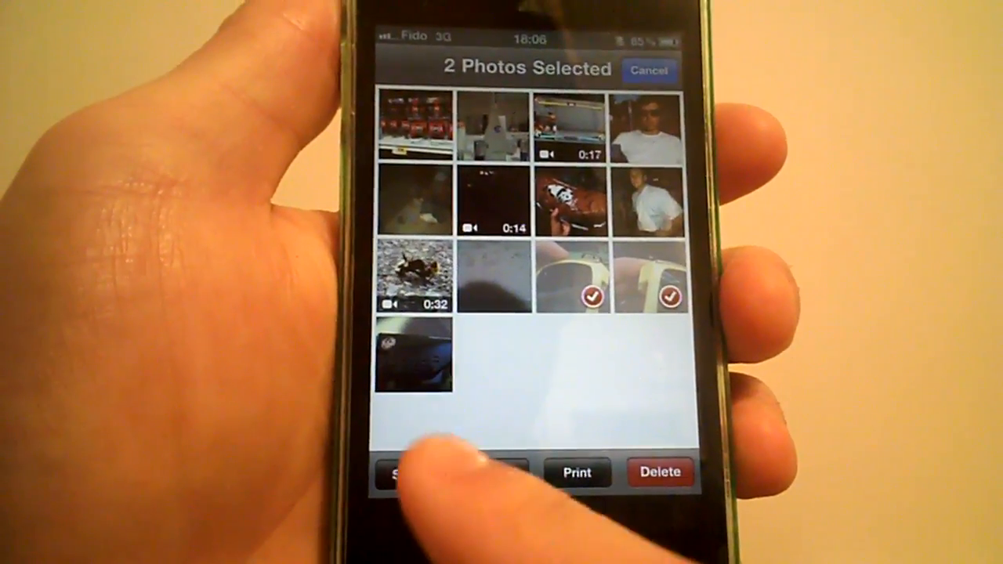
pyautogui.click(416, 472)
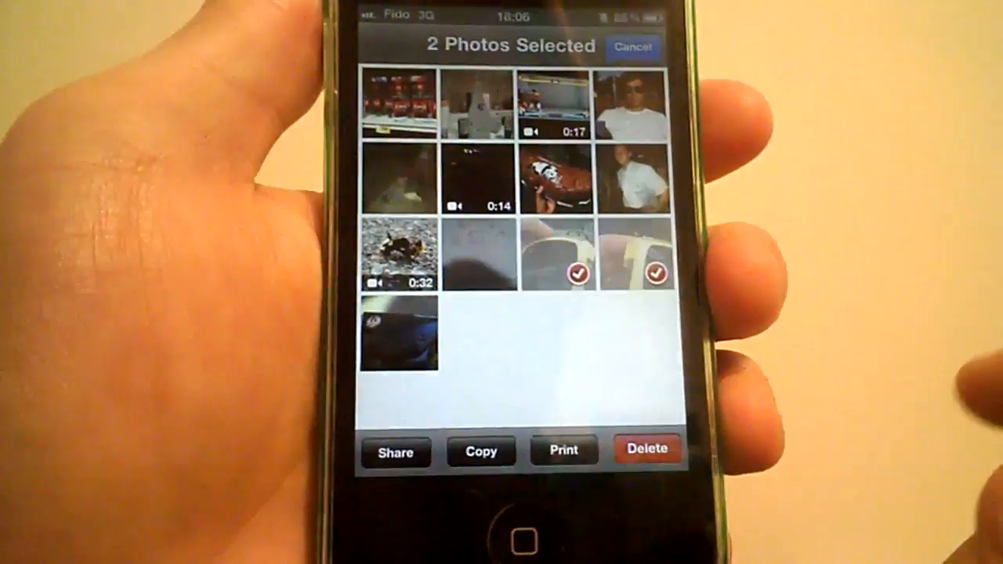
# Step: Email the two sunglasses photos in a new message, then cancel and delete the draft
pyautogui.click(395, 449)
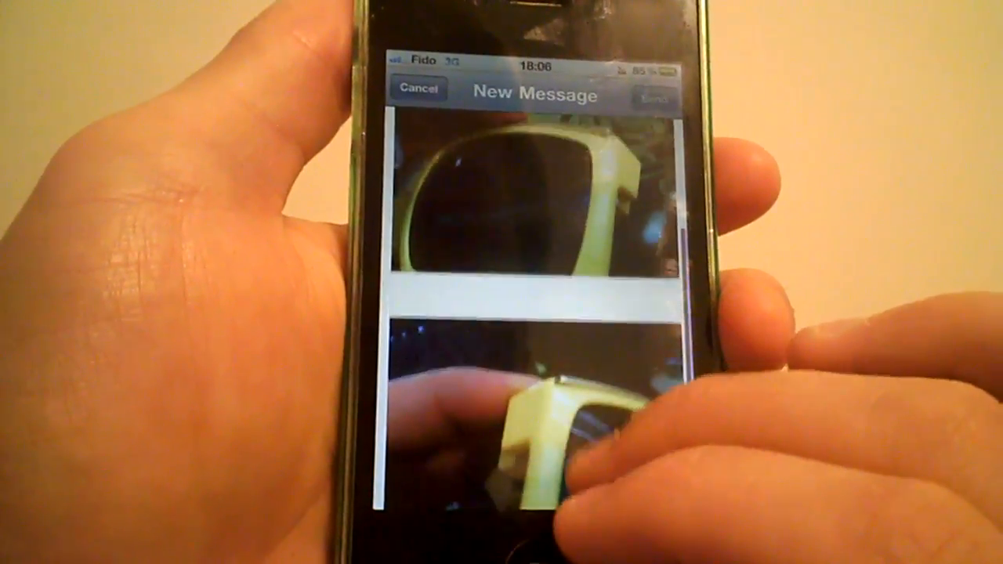
pyautogui.click(418, 88)
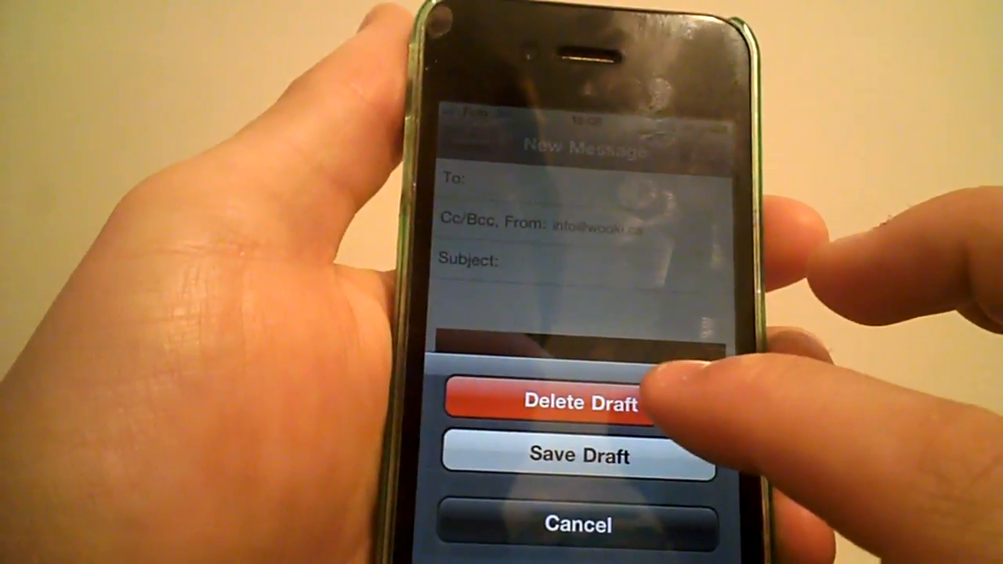
pyautogui.click(577, 403)
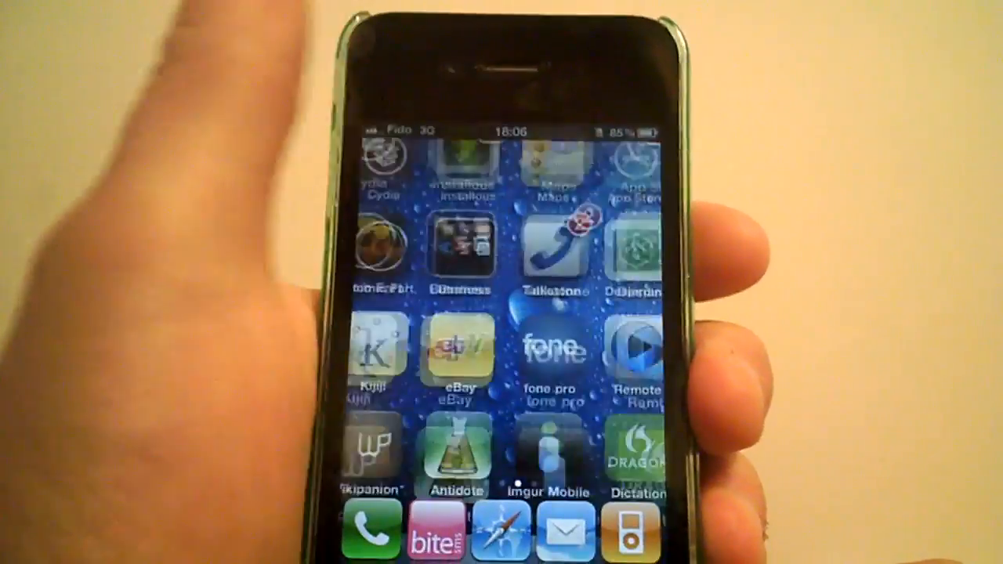
# Step: Swipe the home screen to change app pages
pyautogui.hscroll(-3)
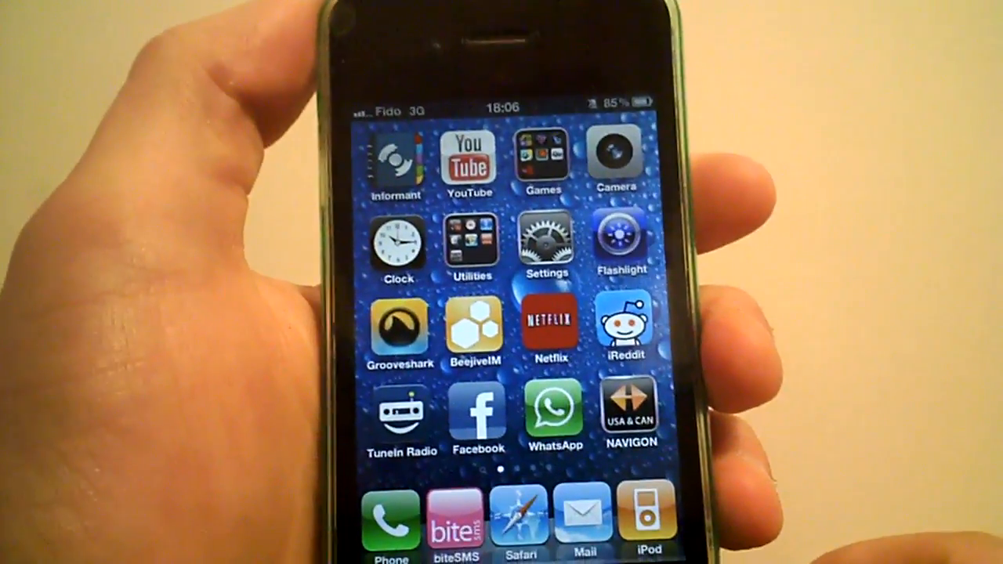